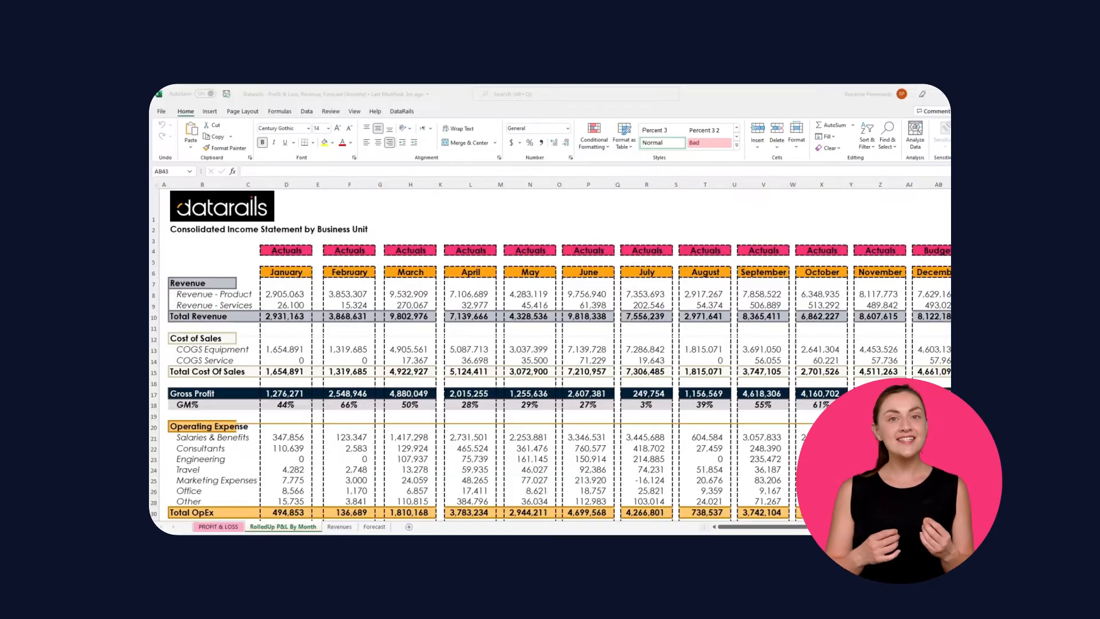
Show the DataRails ribbon tools above the consolidated income statement by business unit
left_click(290, 526)
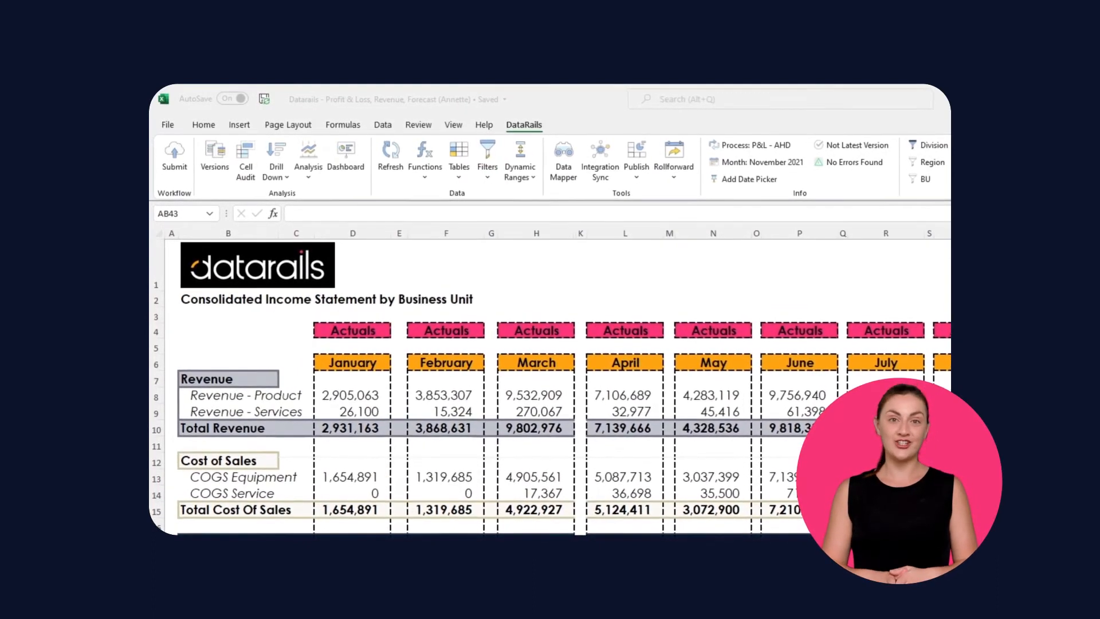
left_click(675, 158)
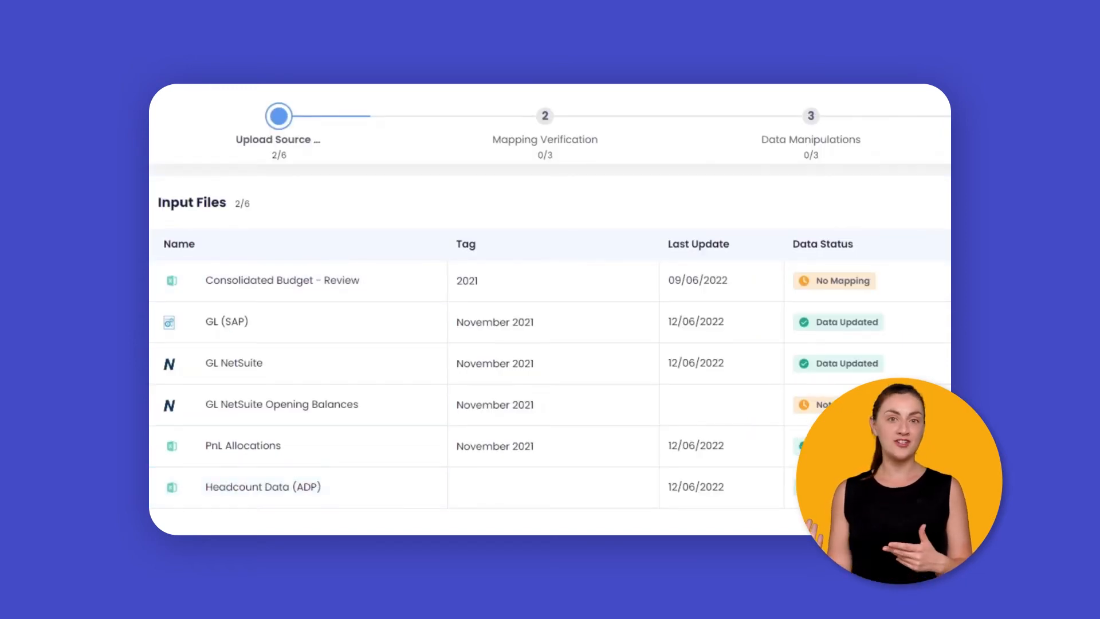
View the Data Manipulations files, then the Mapping Verification files (CoA, FX Rates, Regions) with their status
left_click(809, 115)
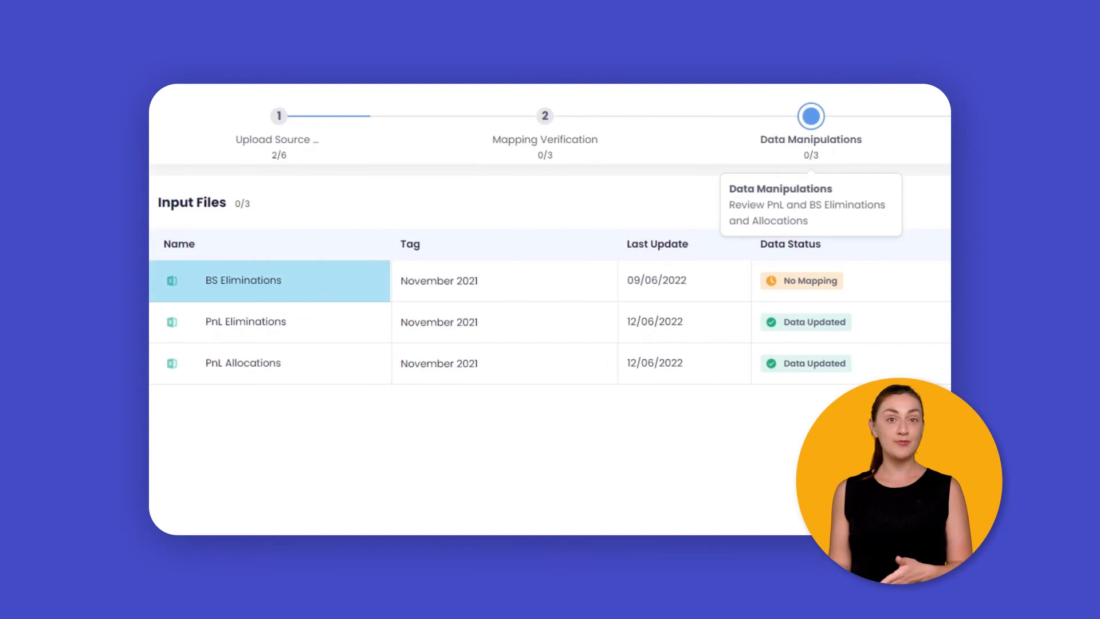
left_click(544, 116)
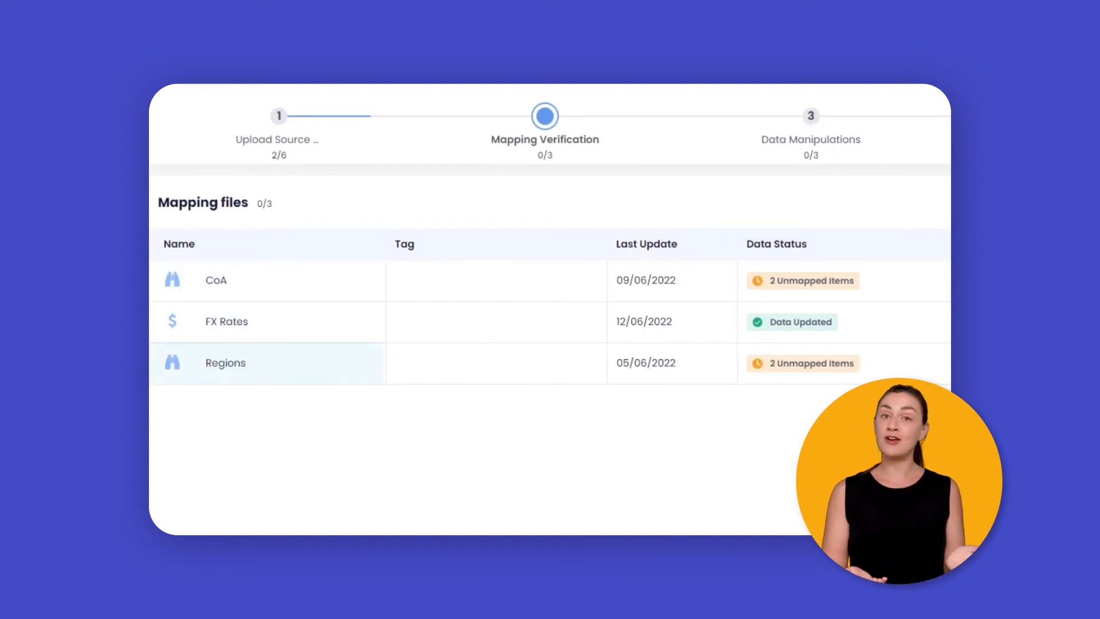